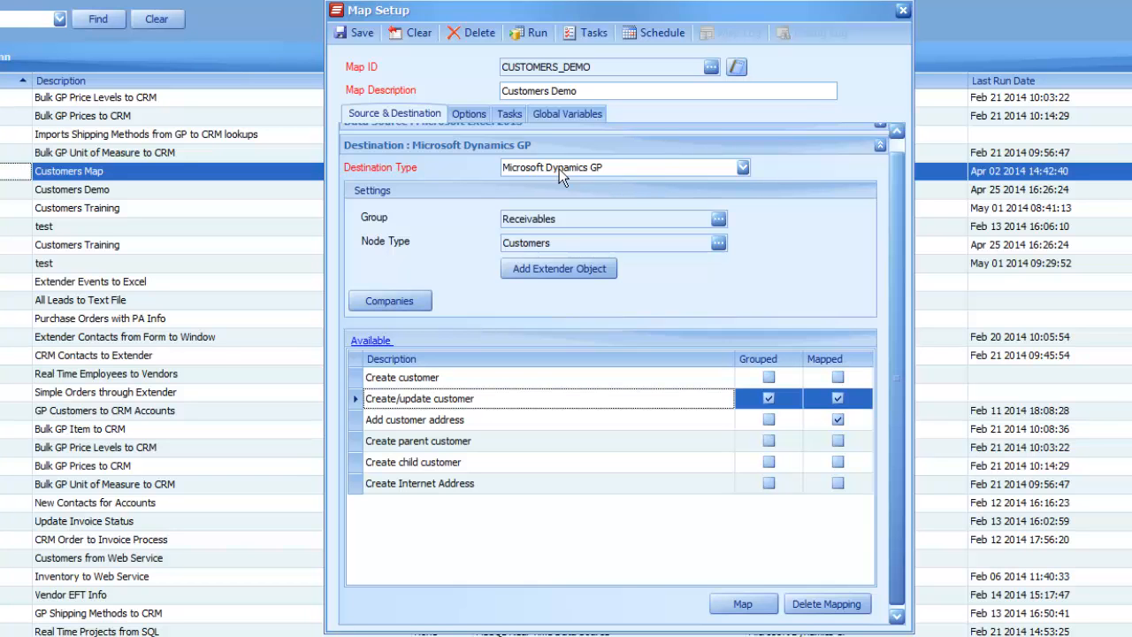
{"action": "mouse_move", "coordinate": [669, 195]}
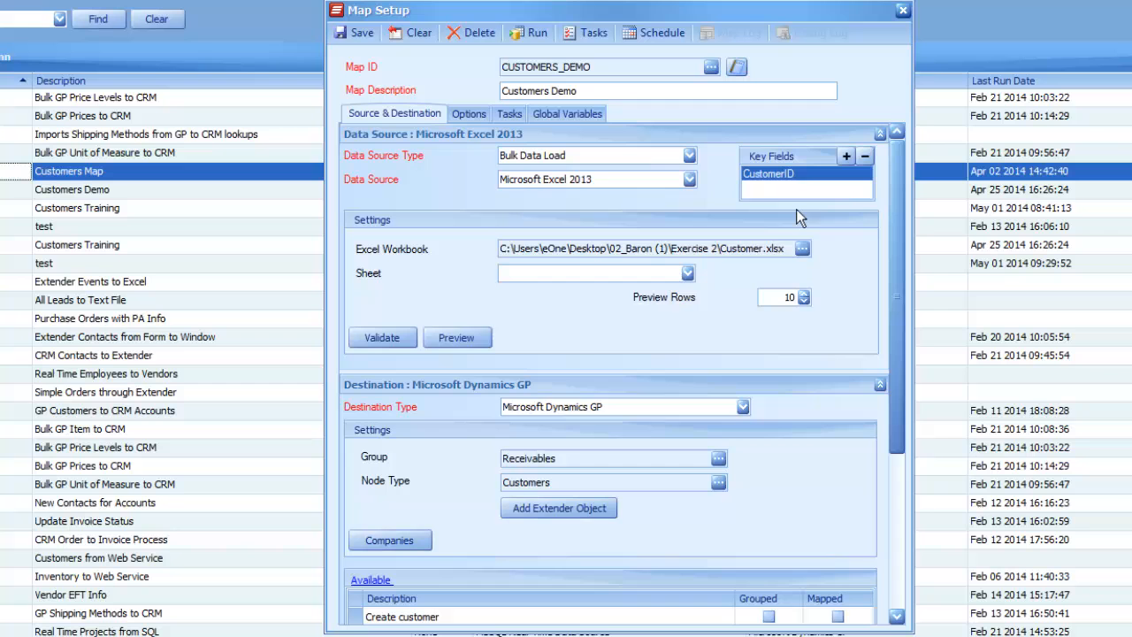
Step: Preview the Customers Demo Excel data to check its OnHold values of Yes and No
{"action": "left_click", "coordinate": [456, 337]}
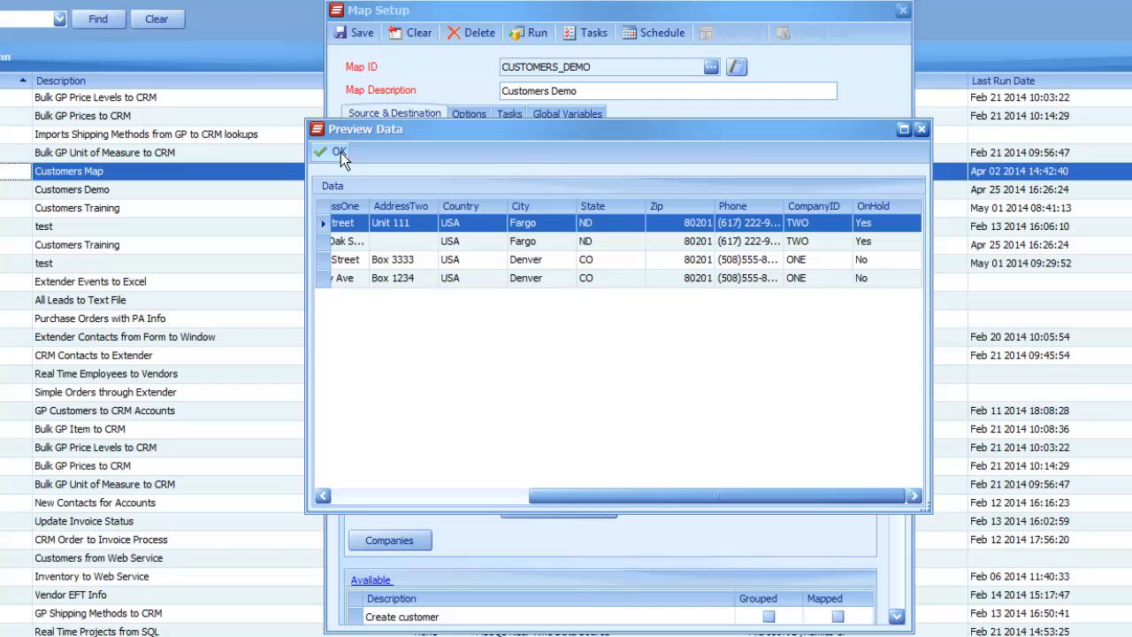
Step: Close Preview Data, open the Create/update customer mapping, and list its additional column types
{"action": "left_click", "coordinate": [332, 152]}
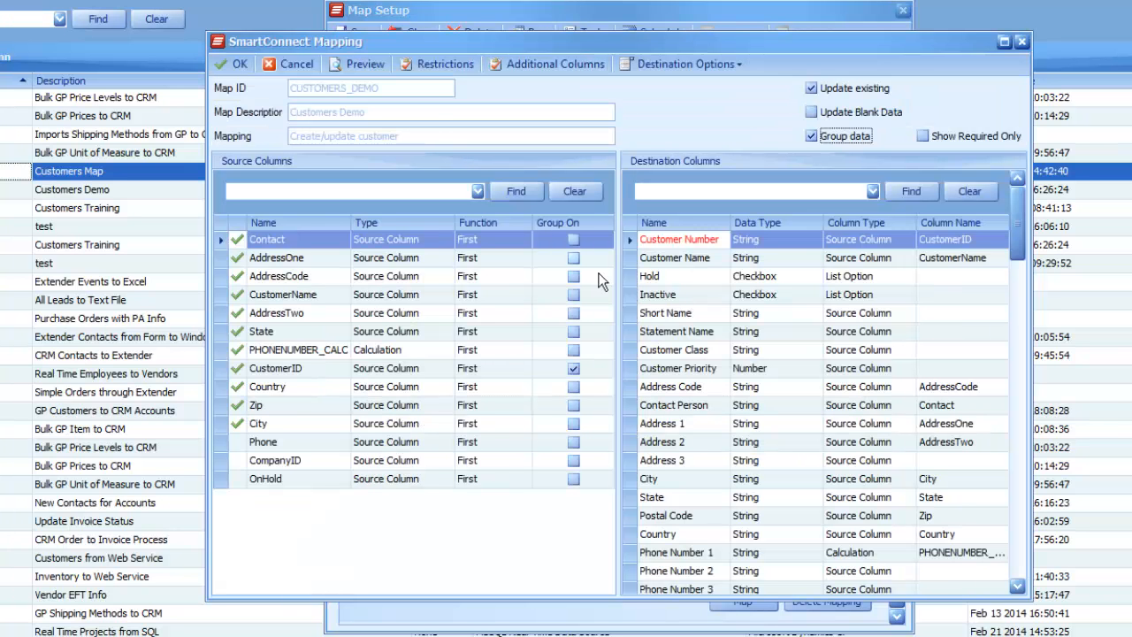
{"action": "left_click", "coordinate": [650, 276]}
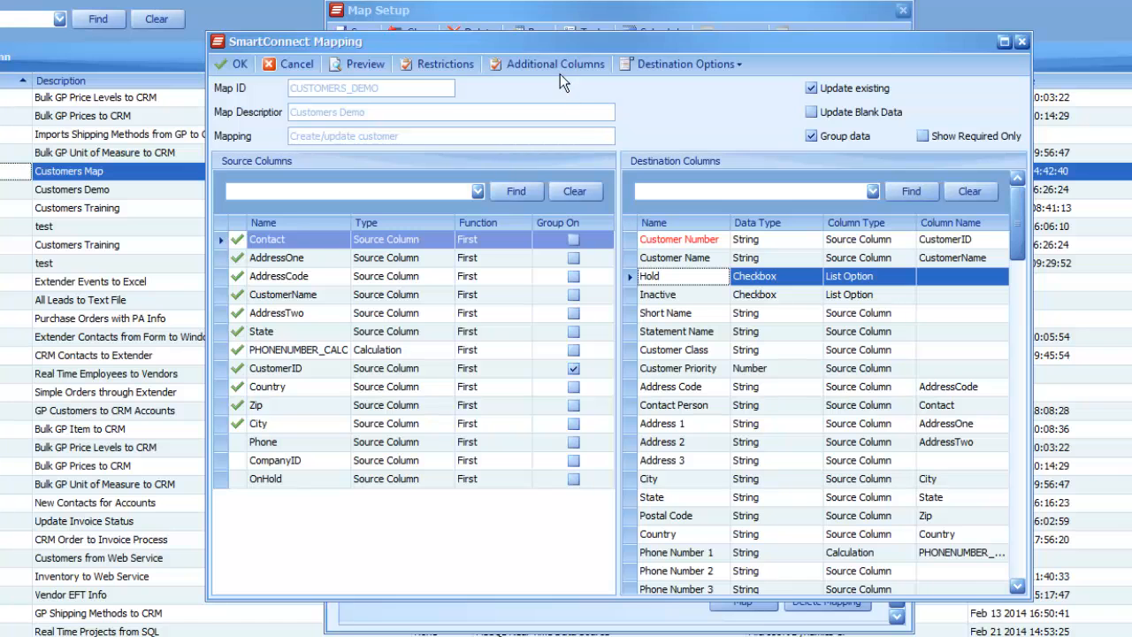
{"action": "left_click", "coordinate": [555, 63]}
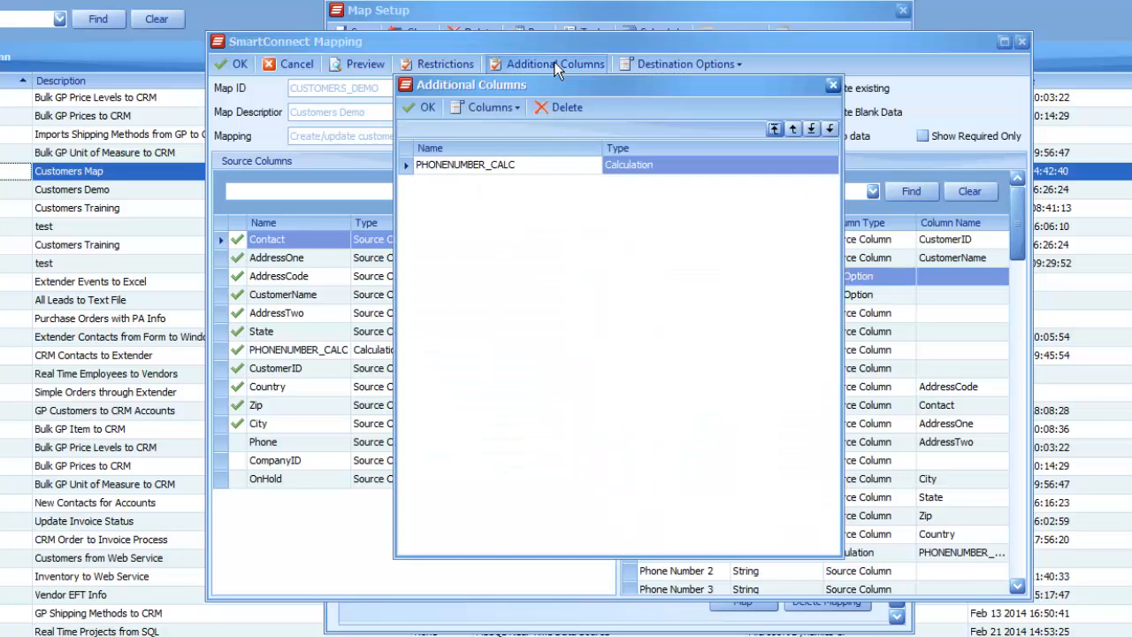
{"action": "left_click", "coordinate": [489, 107]}
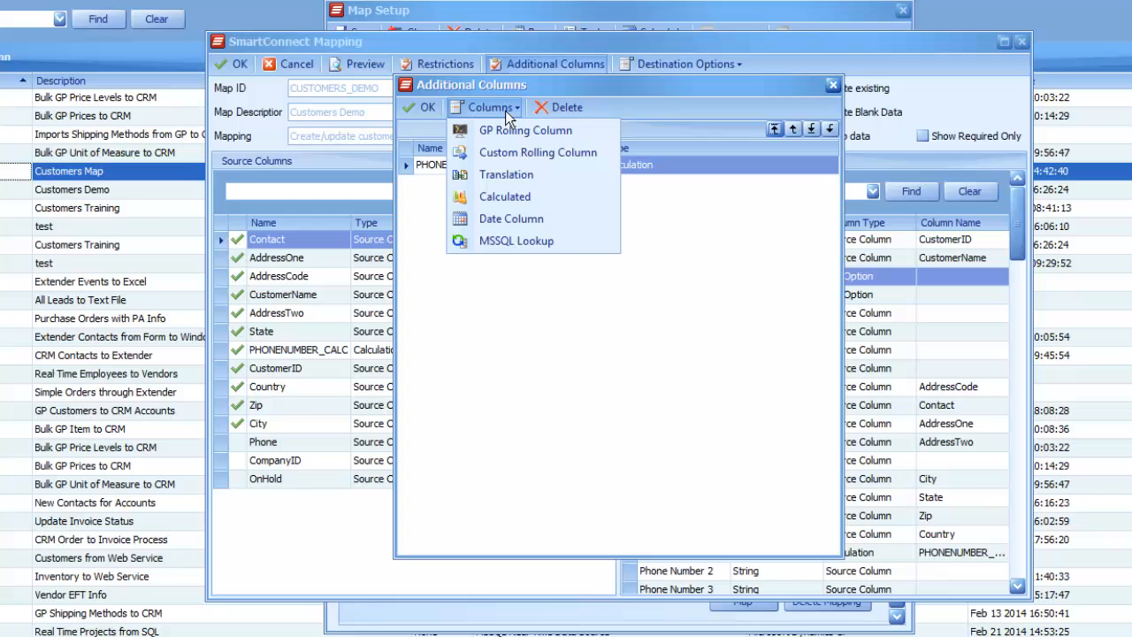
{"action": "mouse_move", "coordinate": [506, 174]}
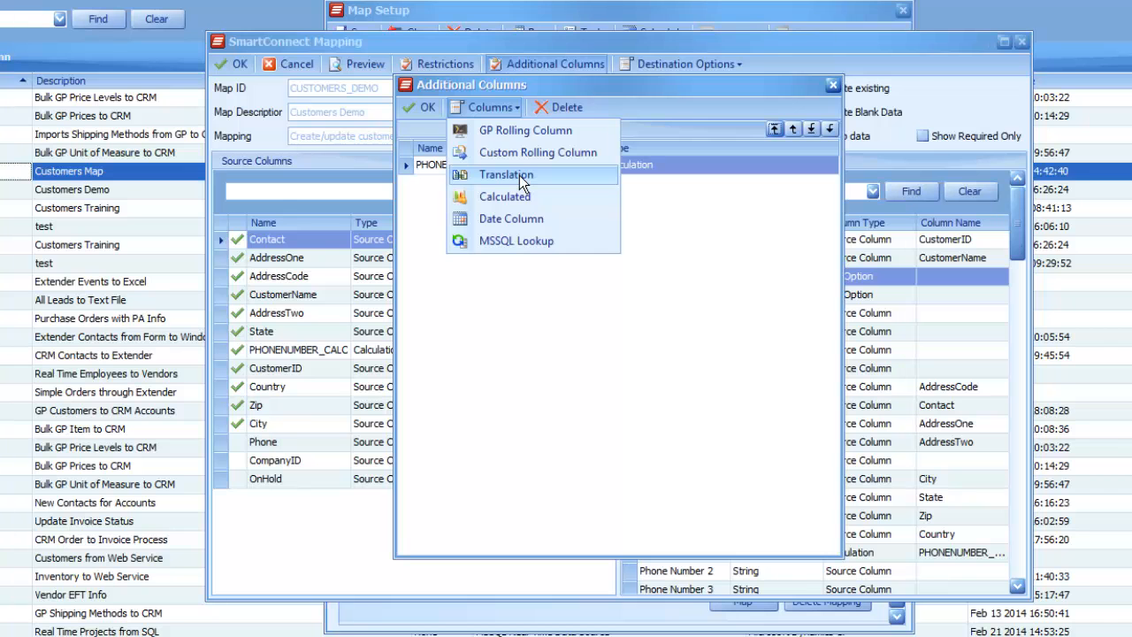
Step: Add a Translation column and start setting up a new translation table
{"action": "left_click", "coordinate": [506, 174]}
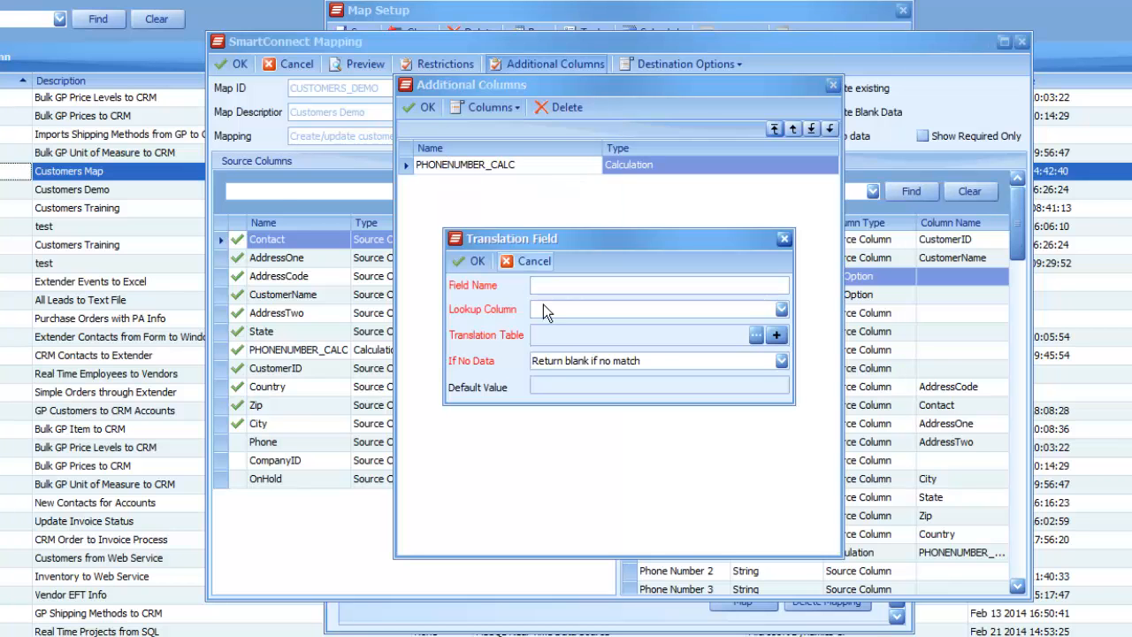
{"action": "left_click", "coordinate": [637, 334]}
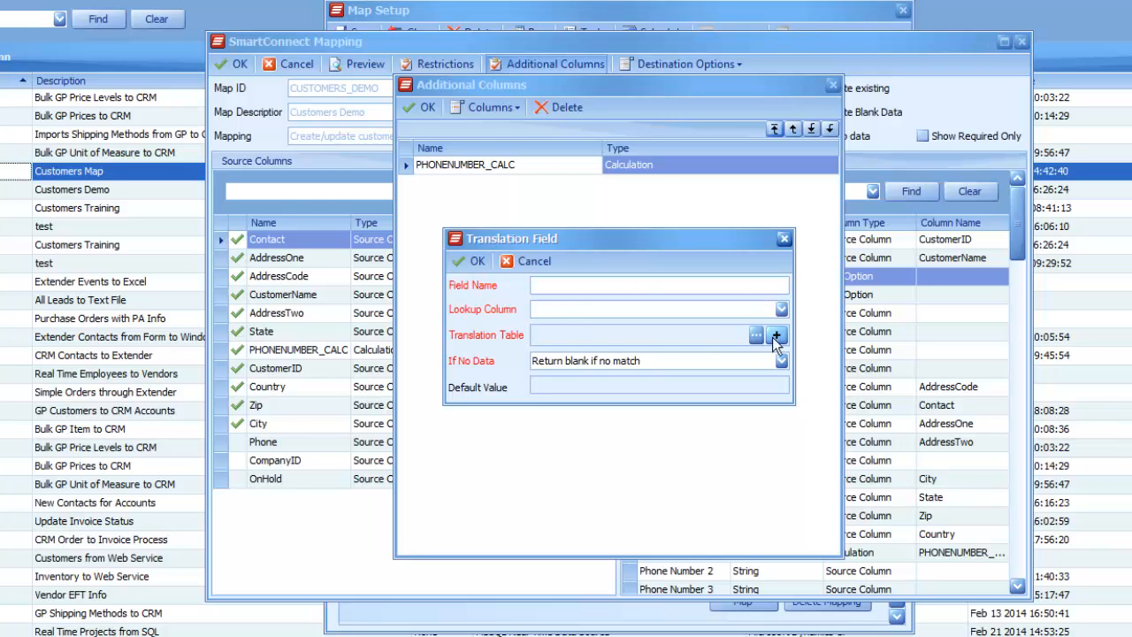
{"action": "left_click", "coordinate": [645, 334]}
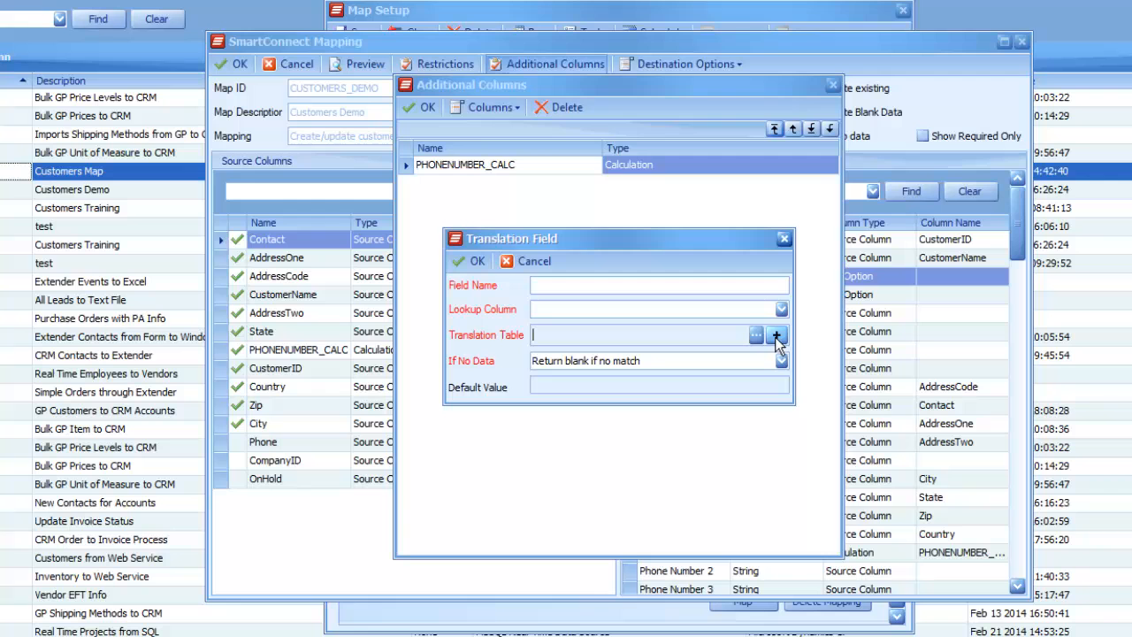
{"action": "left_click", "coordinate": [776, 334]}
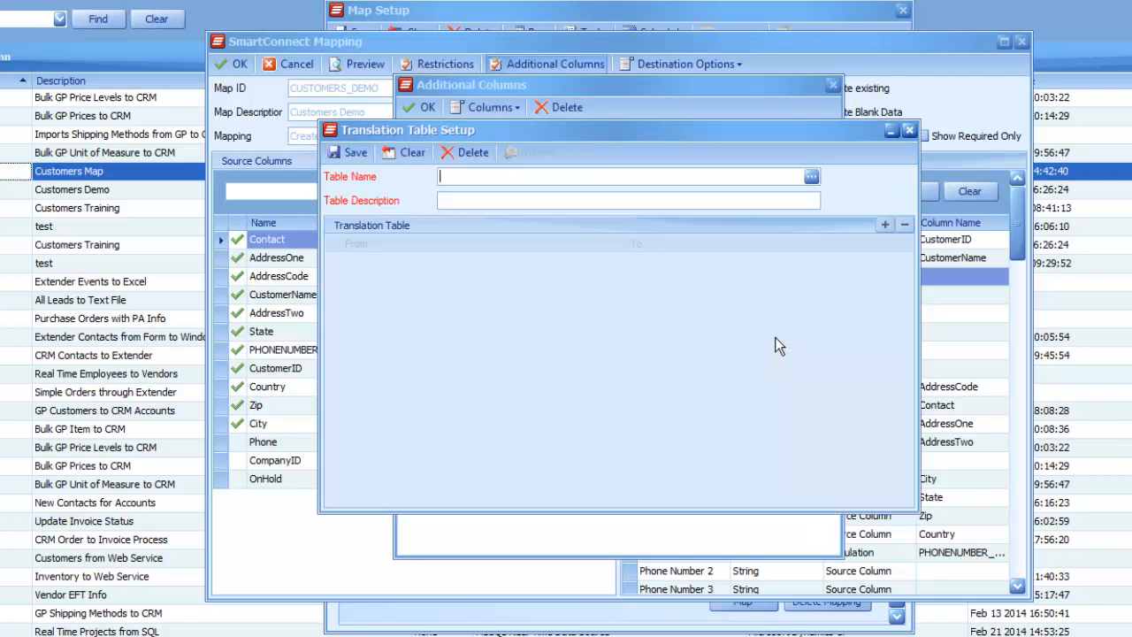
{"action": "mouse_move", "coordinate": [639, 283]}
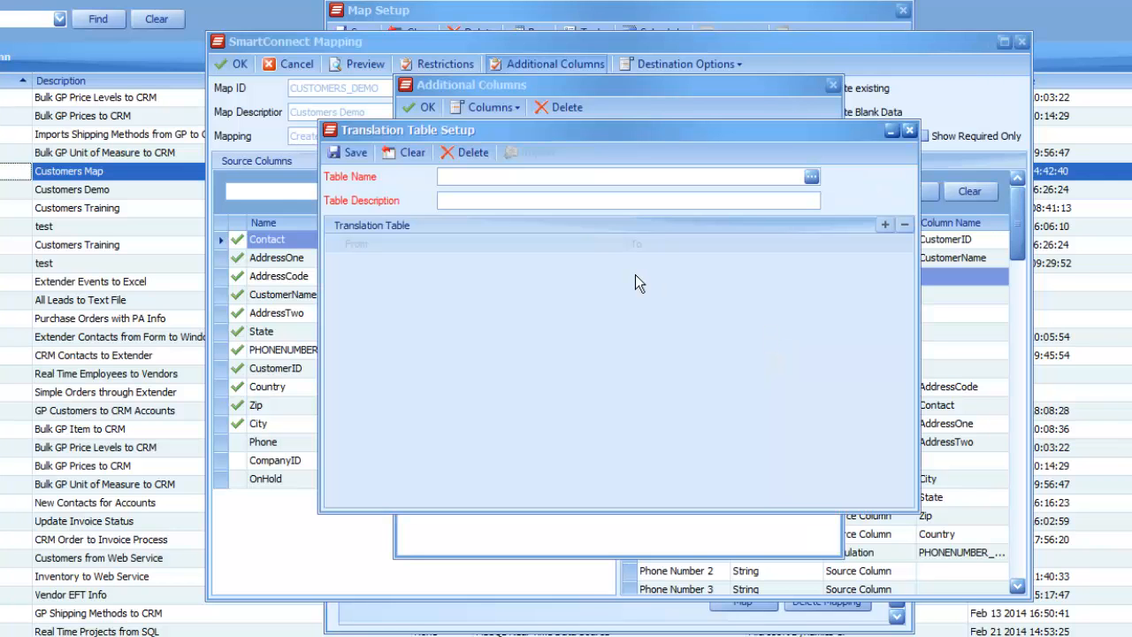
Step: Name the table HOLDTABLE with description 'Hold Status Translation'
{"action": "type", "text": "holdtab"}
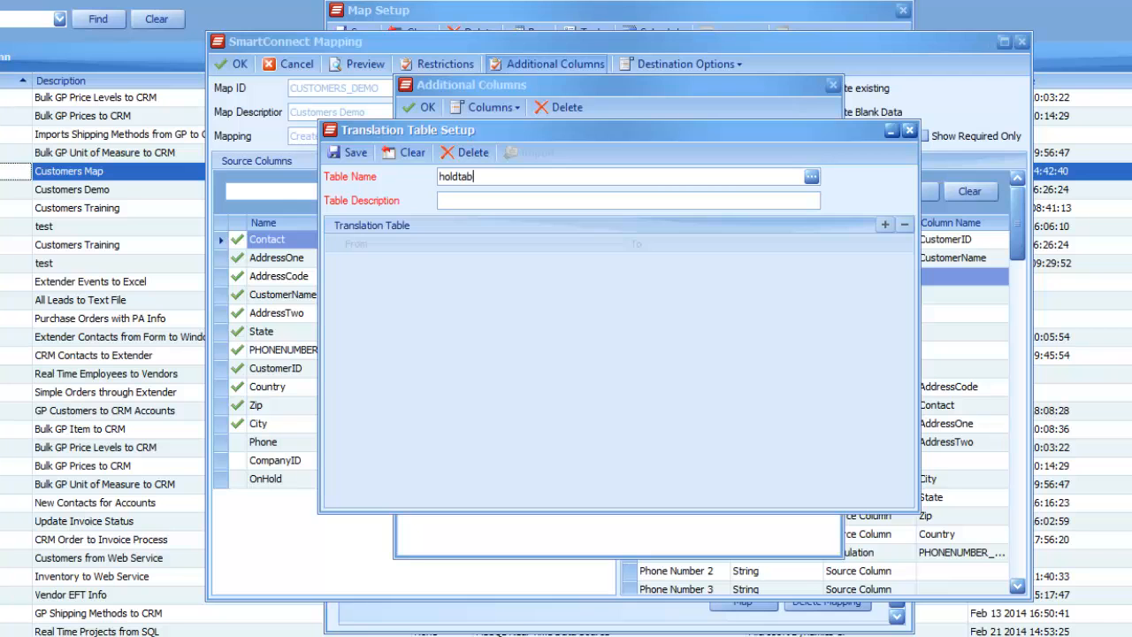
{"action": "type", "text": "HOLDTABLE"}
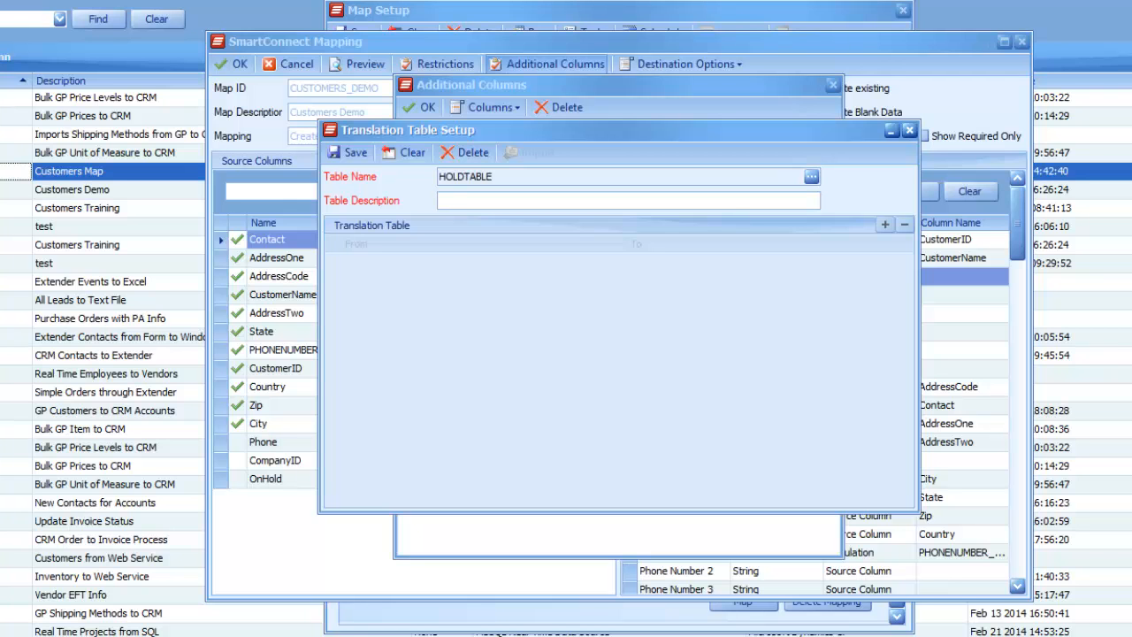
{"action": "type", "text": "Hold Status TRans"}
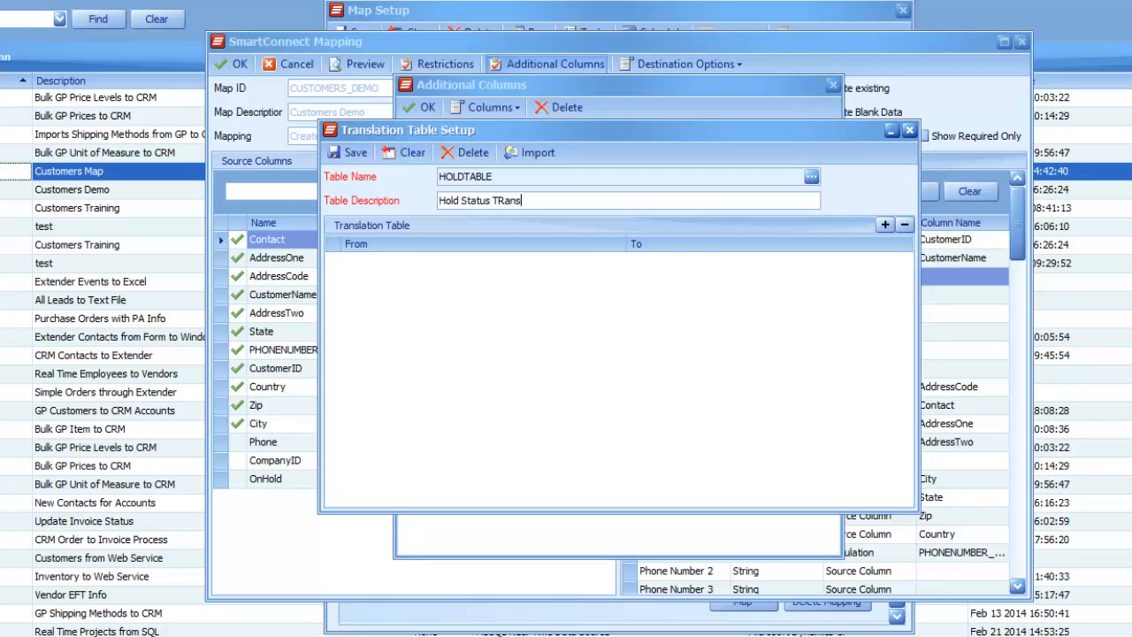
{"action": "key", "text": "BackSpace"}
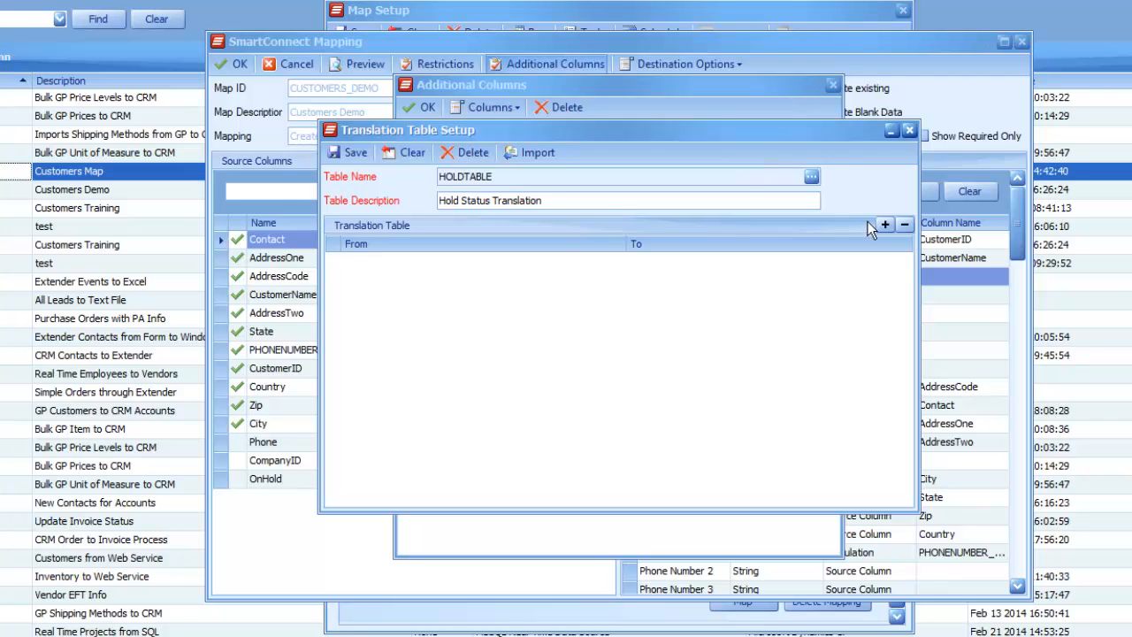
Step: Add translation rows mapping Yes to 1 and No to 0
{"action": "left_click", "coordinate": [884, 224]}
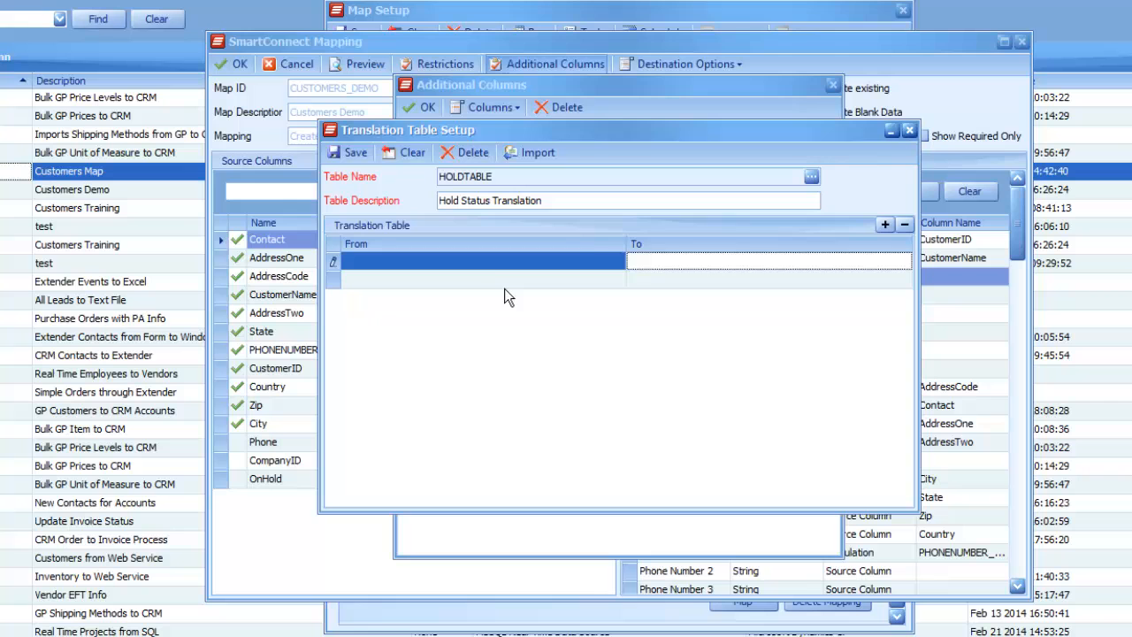
{"action": "type", "text": "Yes"}
{"action": "left_click", "coordinate": [769, 260]}
{"action": "type", "text": "1"}
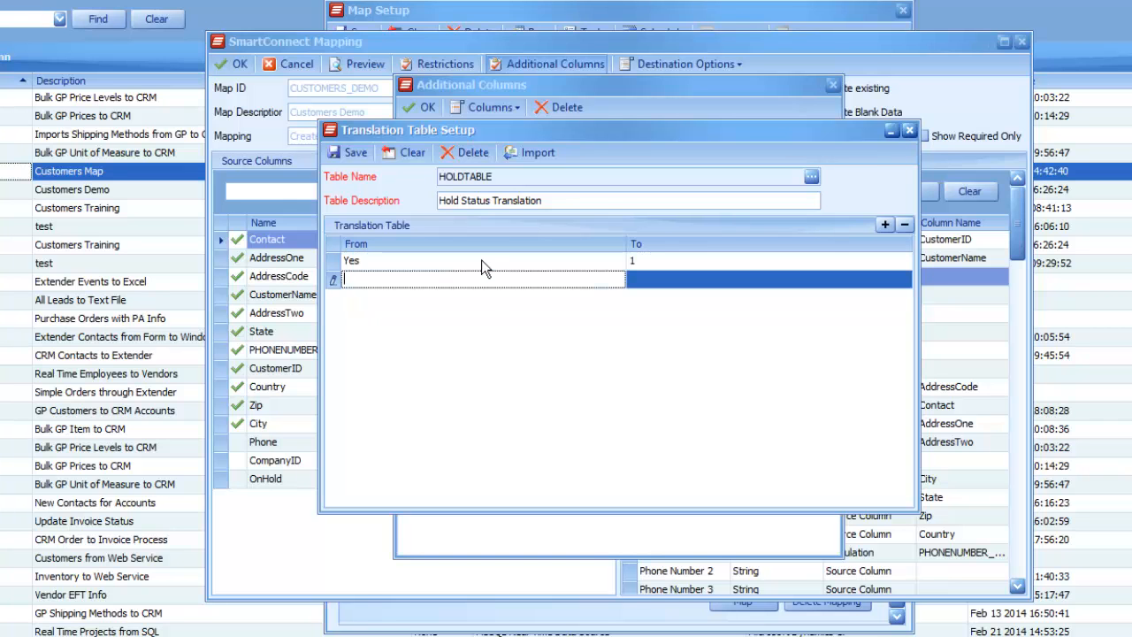
{"action": "type", "text": "No"}
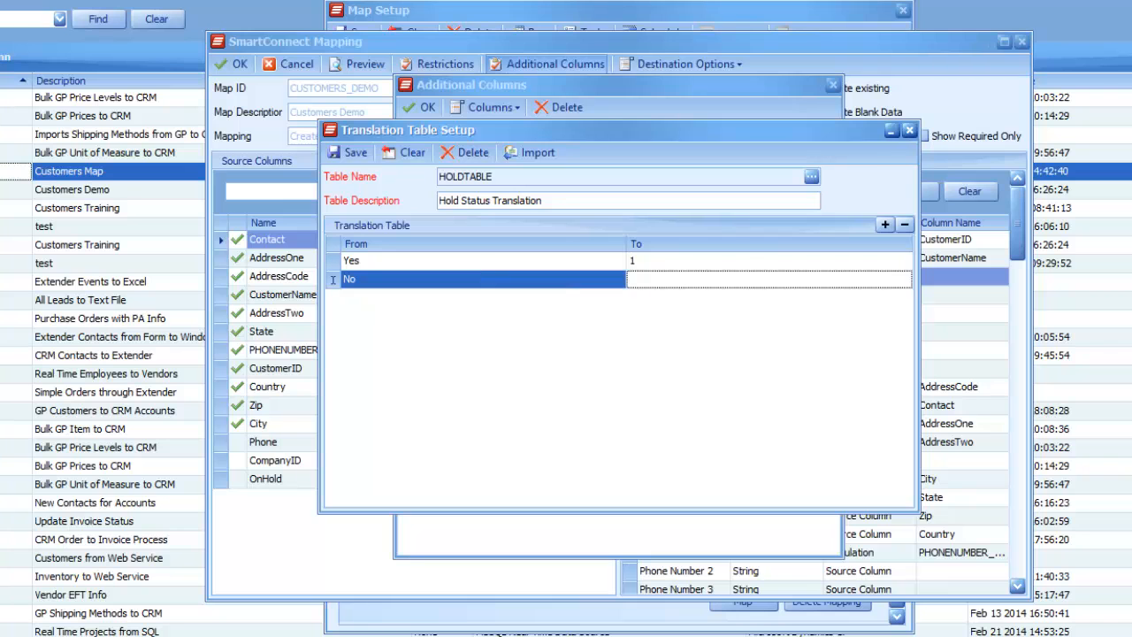
{"action": "type", "text": "0"}
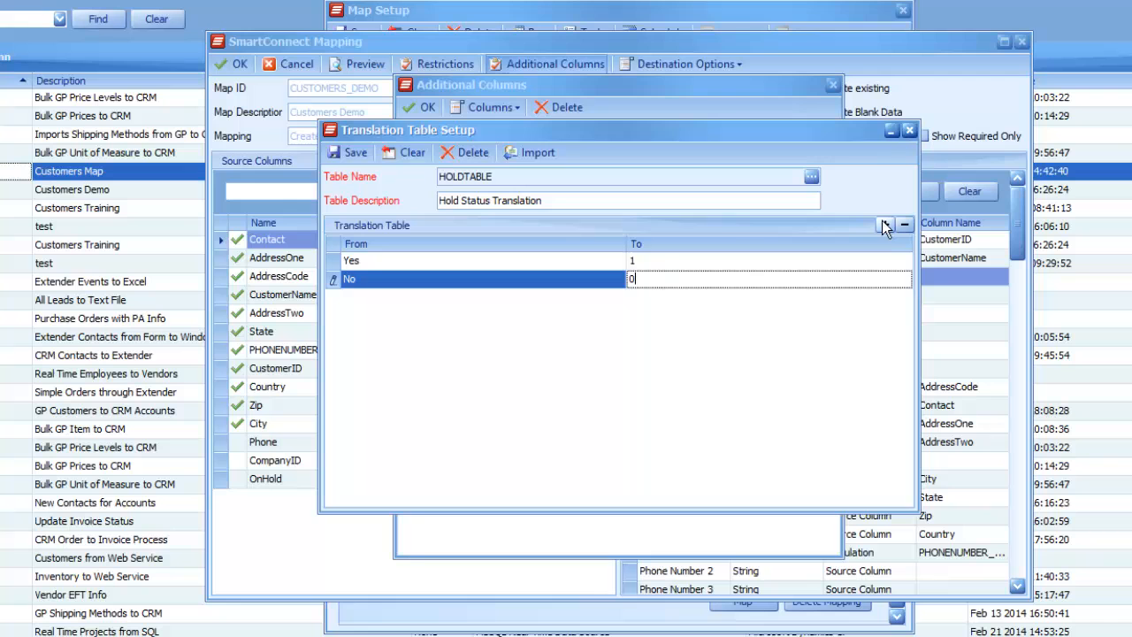
Step: Add translation rows mapping True to 1 and False to 0
{"action": "left_click", "coordinate": [884, 225]}
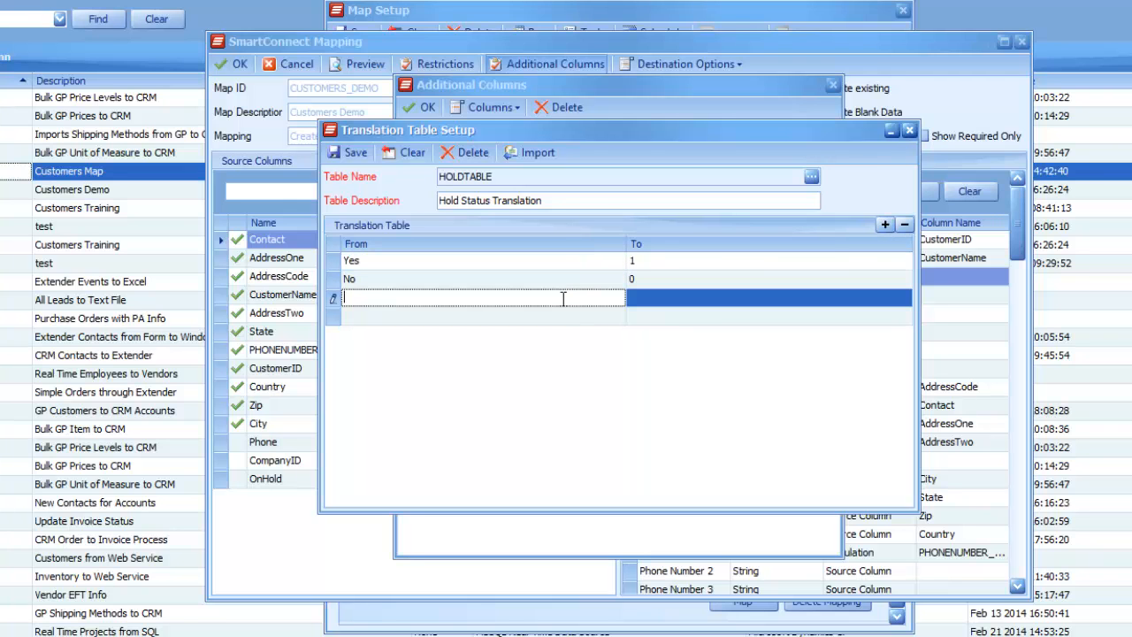
{"action": "type", "text": "Tr"}
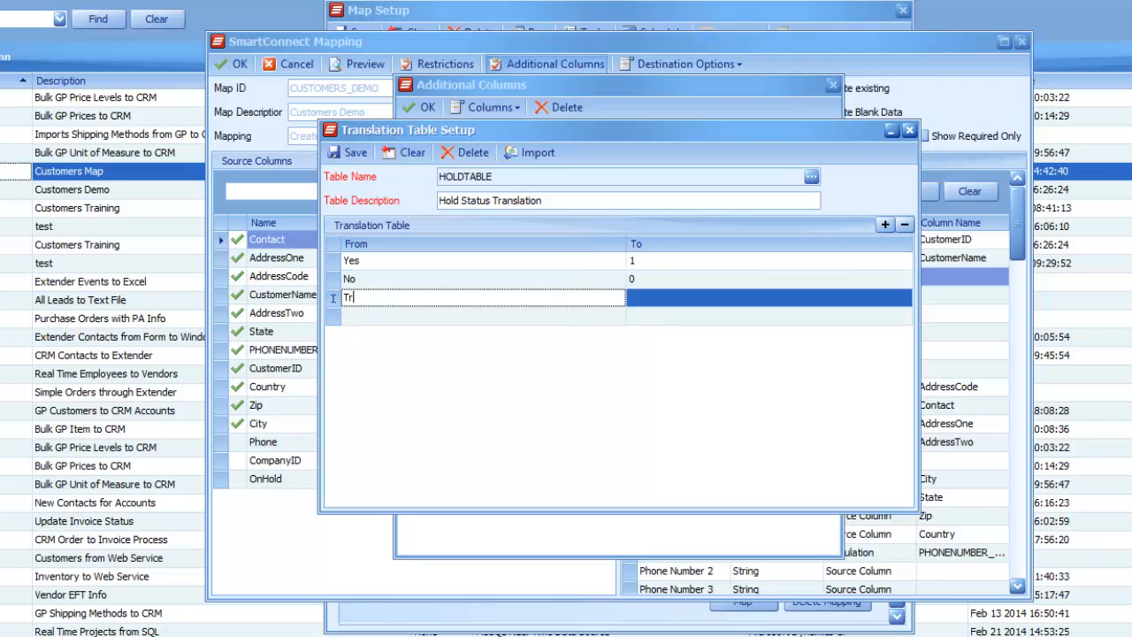
{"action": "type", "text": "True"}
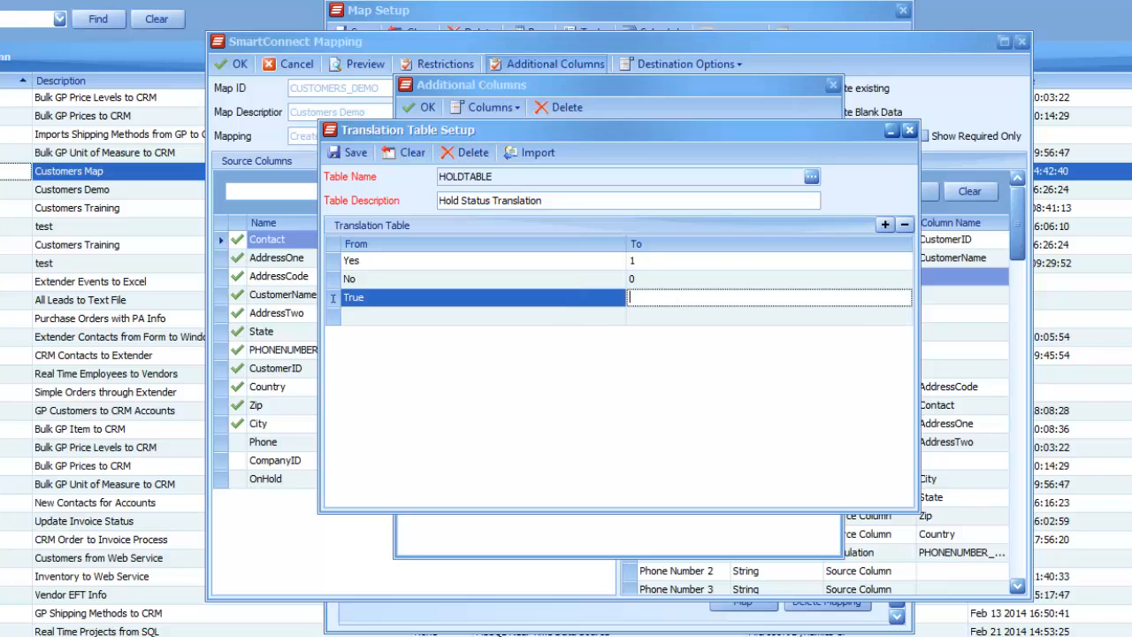
{"action": "type", "text": "False"}
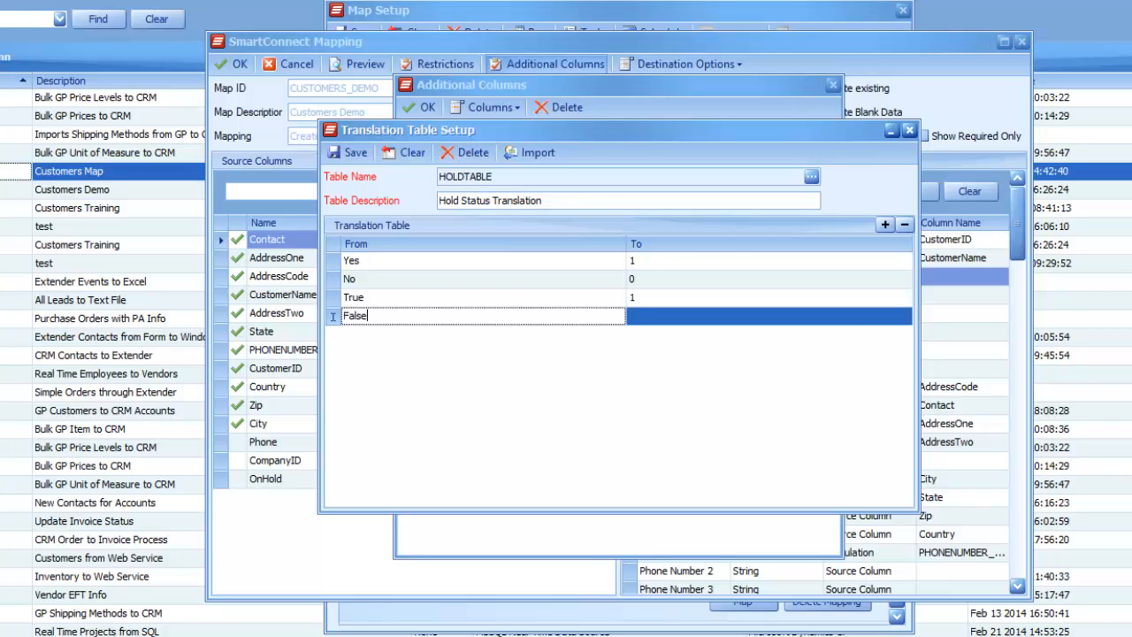
{"action": "type", "text": "0"}
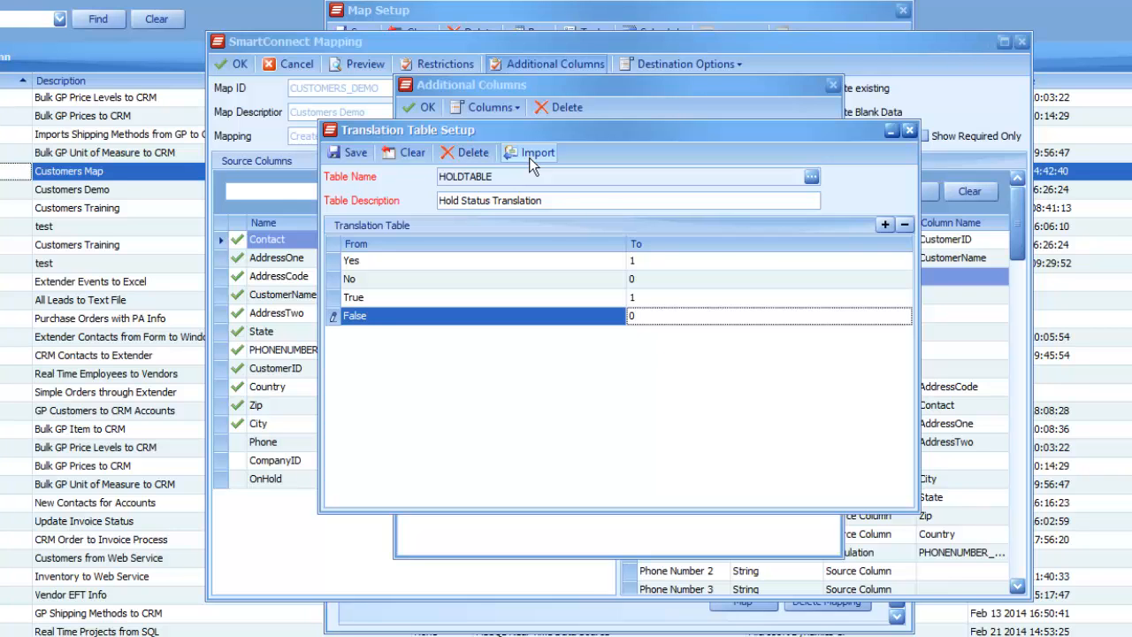
{"action": "mouse_move", "coordinate": [522, 354]}
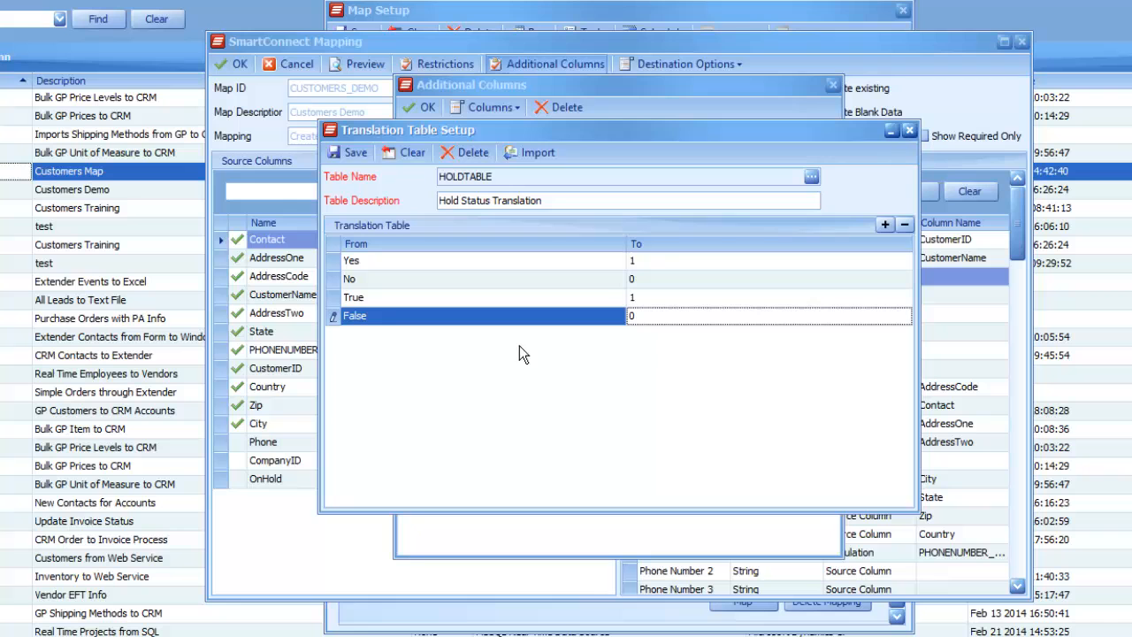
{"action": "mouse_move", "coordinate": [651, 385]}
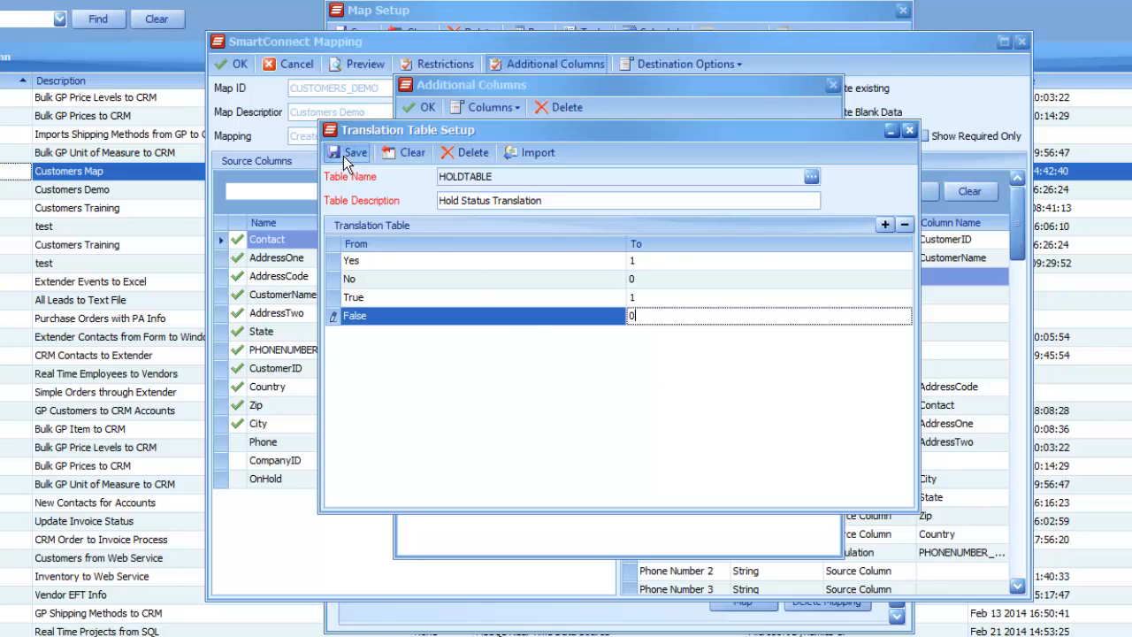
Step: Save HOLDTABLE and close Translation Table Setup
{"action": "left_click", "coordinate": [350, 152]}
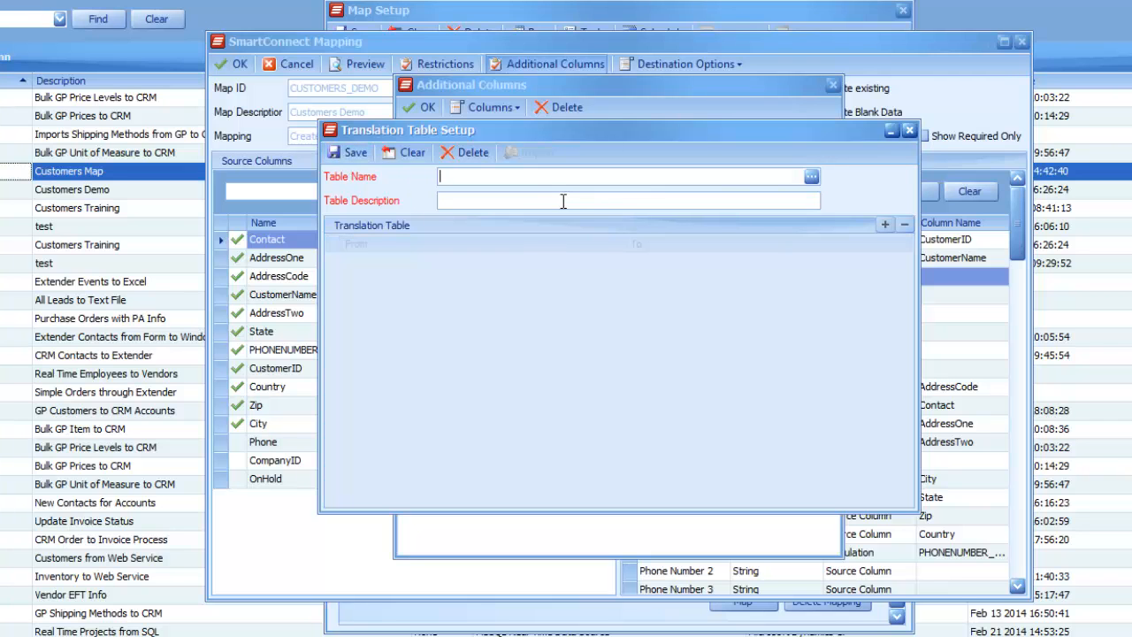
{"action": "mouse_move", "coordinate": [758, 143]}
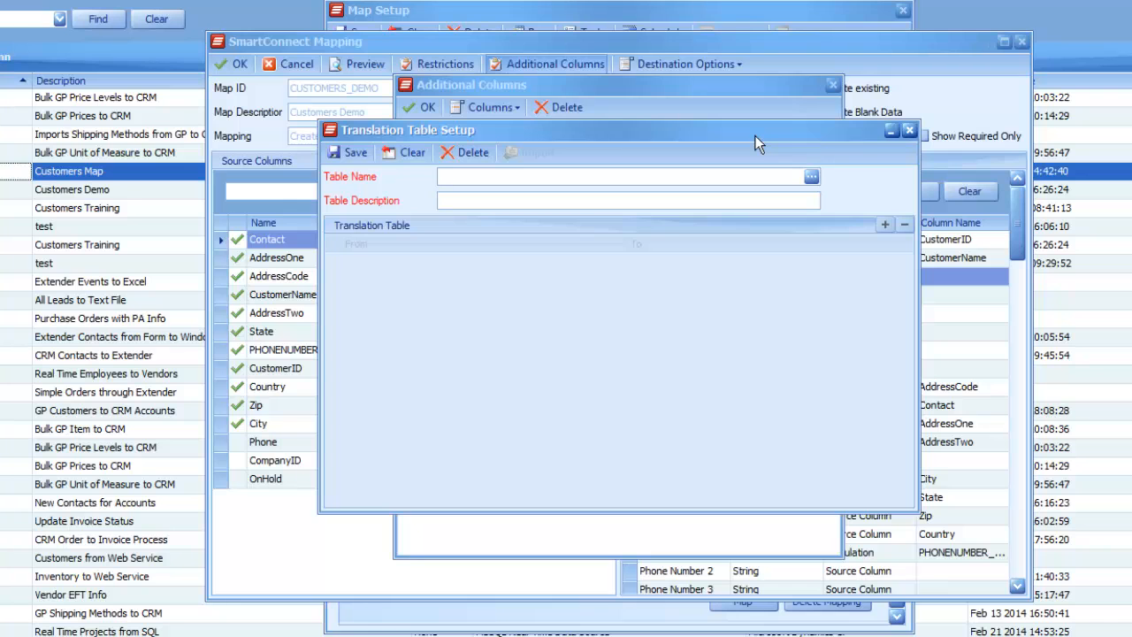
{"action": "left_click", "coordinate": [619, 175]}
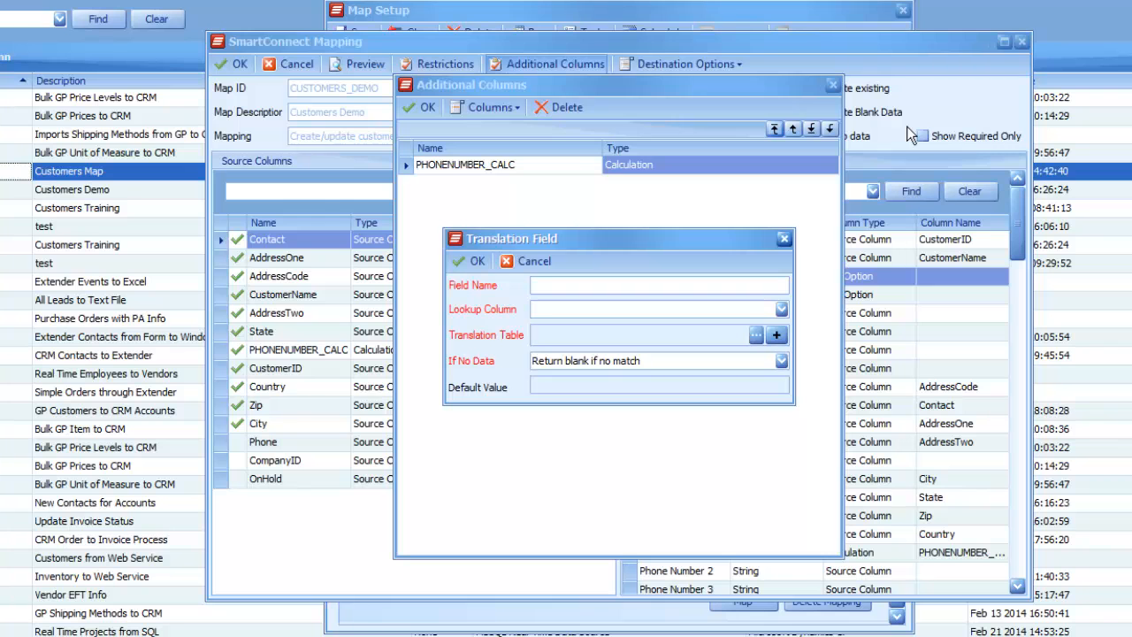
{"action": "mouse_move", "coordinate": [652, 255]}
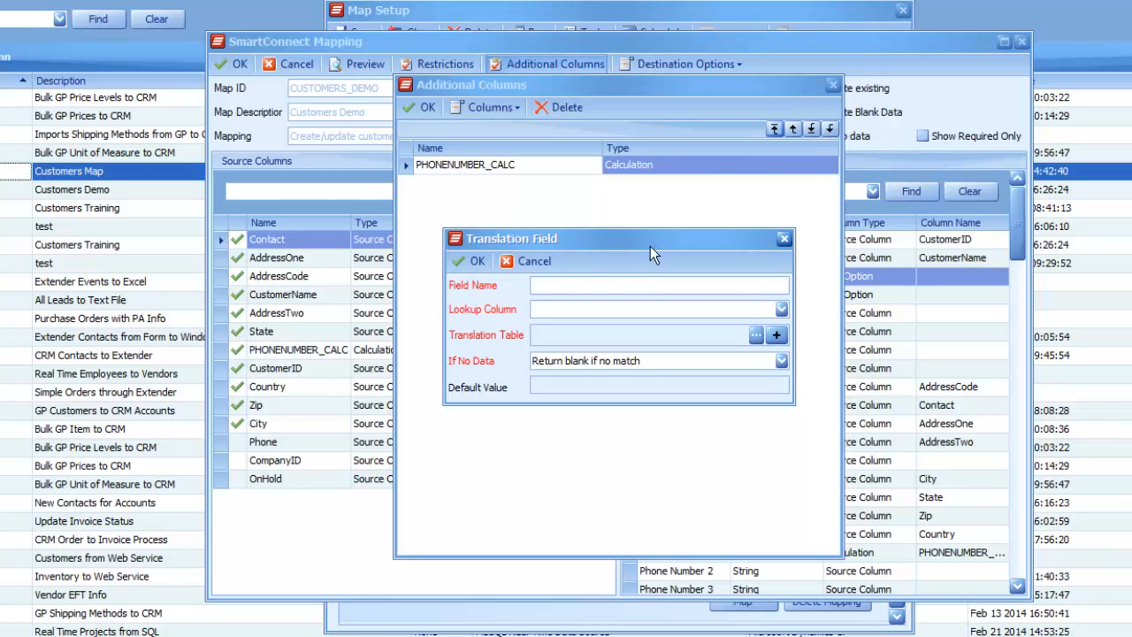
Step: Name the column HOLDTRANSLATION, pick OnHold as lookup column, and look up HOLDTABLE
{"action": "type", "text": "HOLDTRANSLATION"}
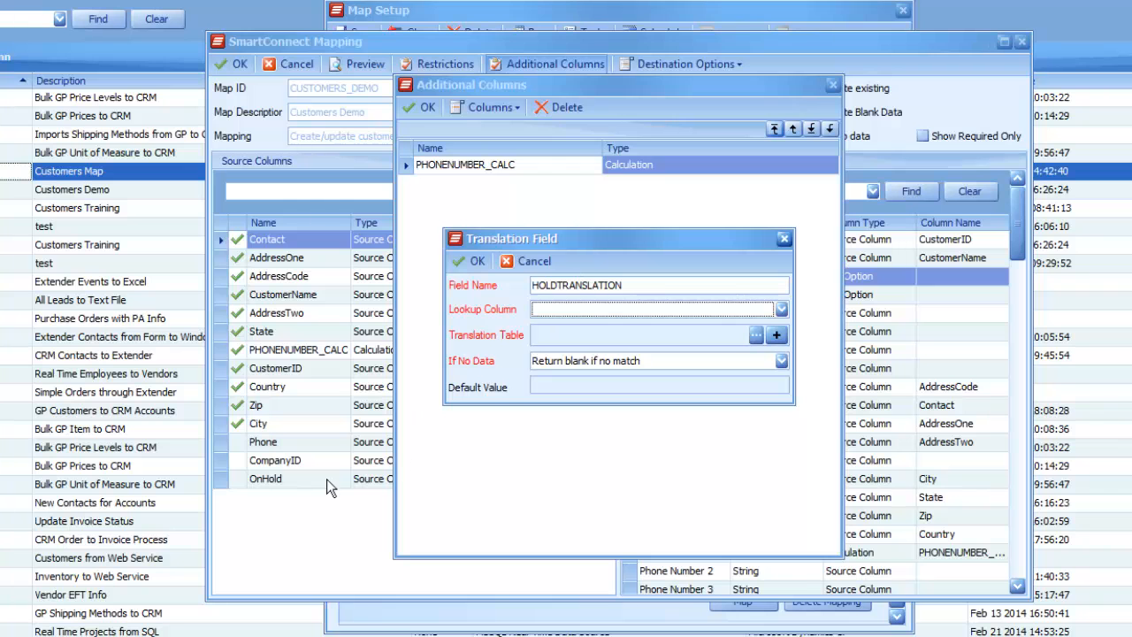
{"action": "left_click", "coordinate": [780, 308]}
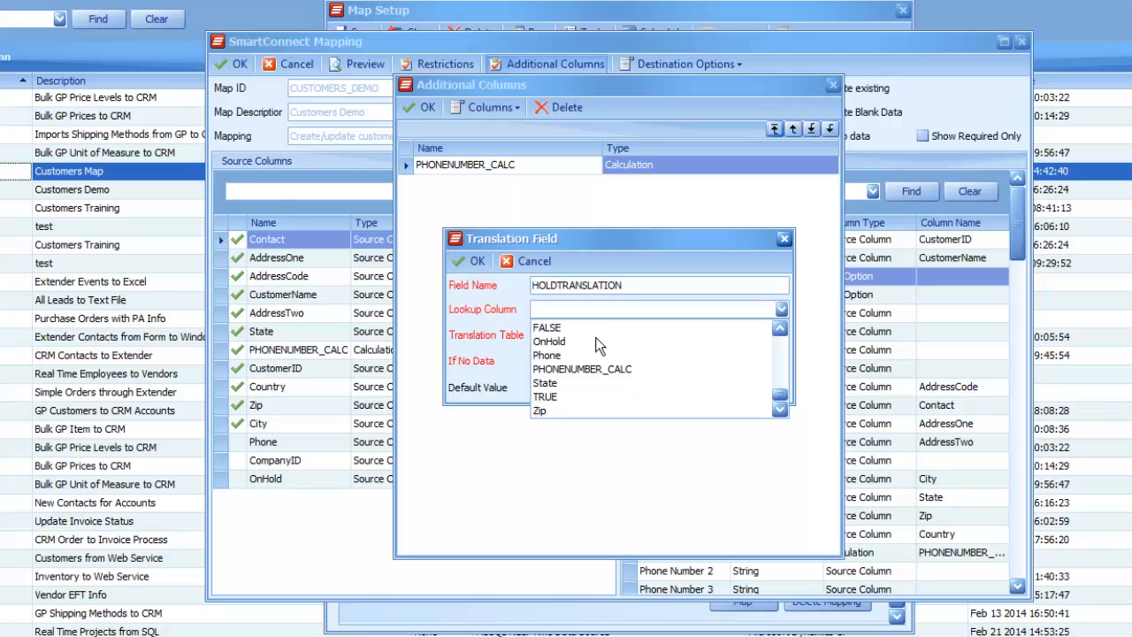
{"action": "left_click", "coordinate": [549, 341]}
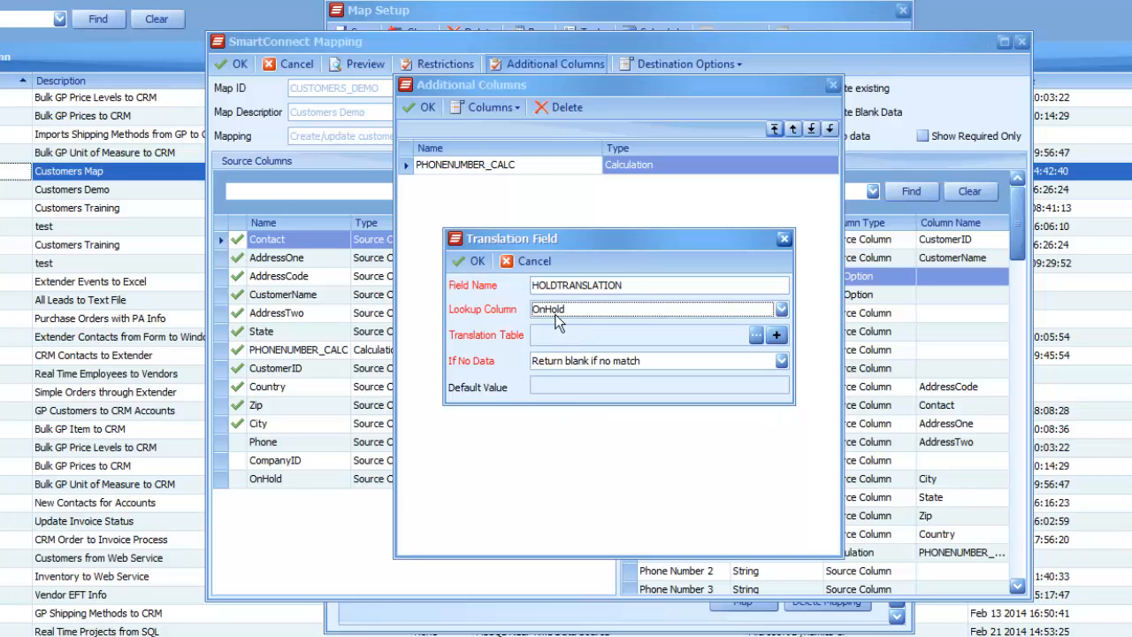
{"action": "mouse_move", "coordinate": [563, 325]}
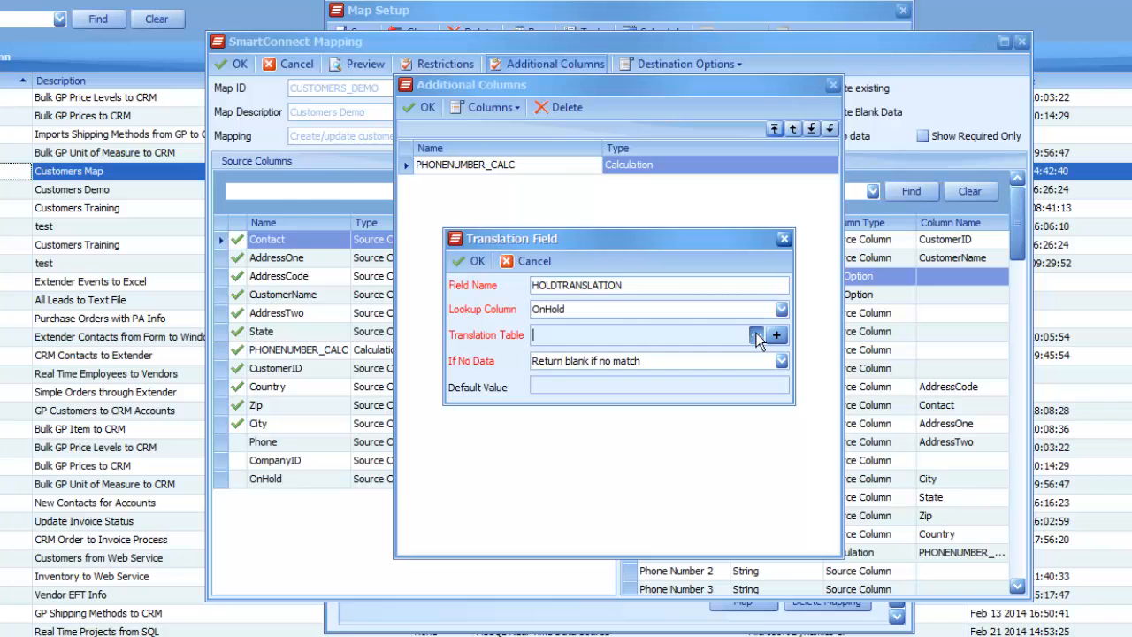
{"action": "left_click", "coordinate": [757, 334]}
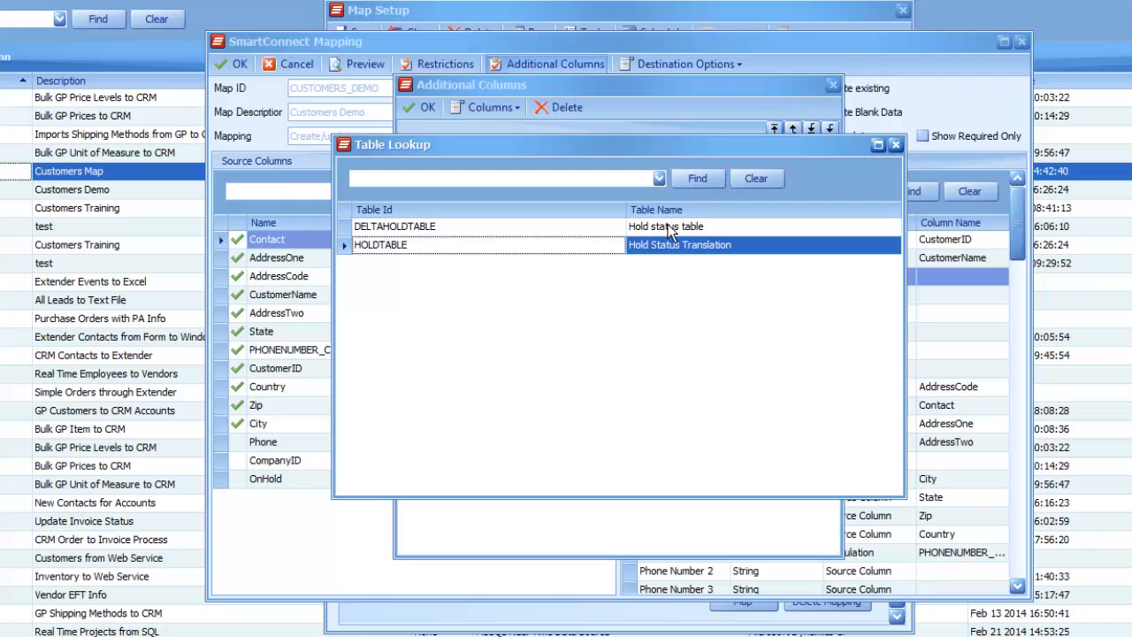
{"action": "mouse_move", "coordinate": [670, 234]}
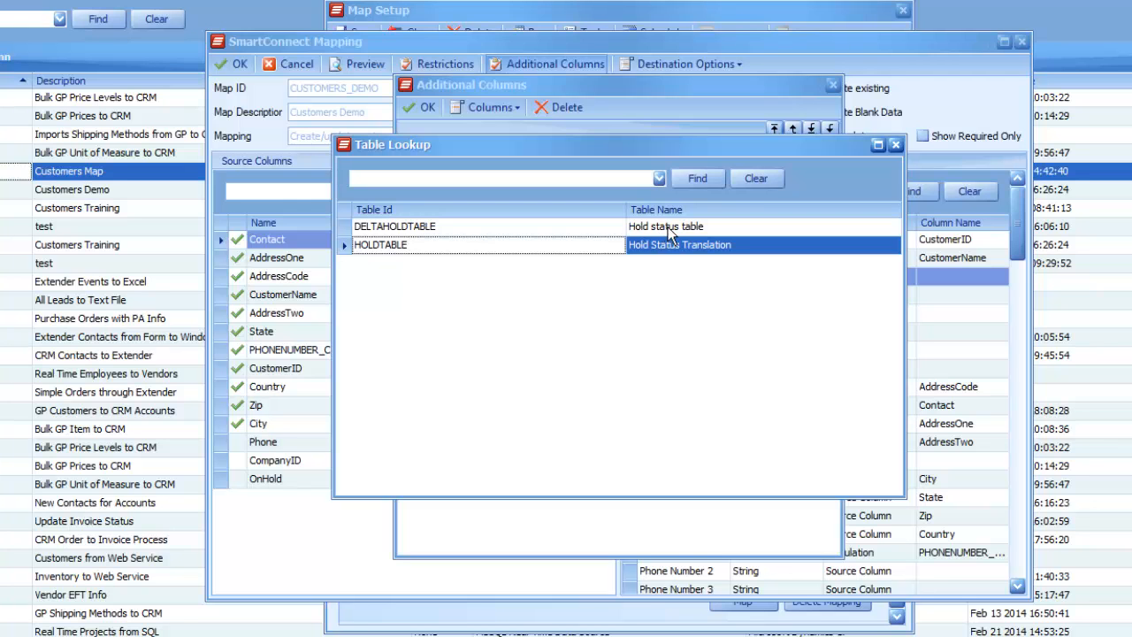
{"action": "mouse_move", "coordinate": [644, 254]}
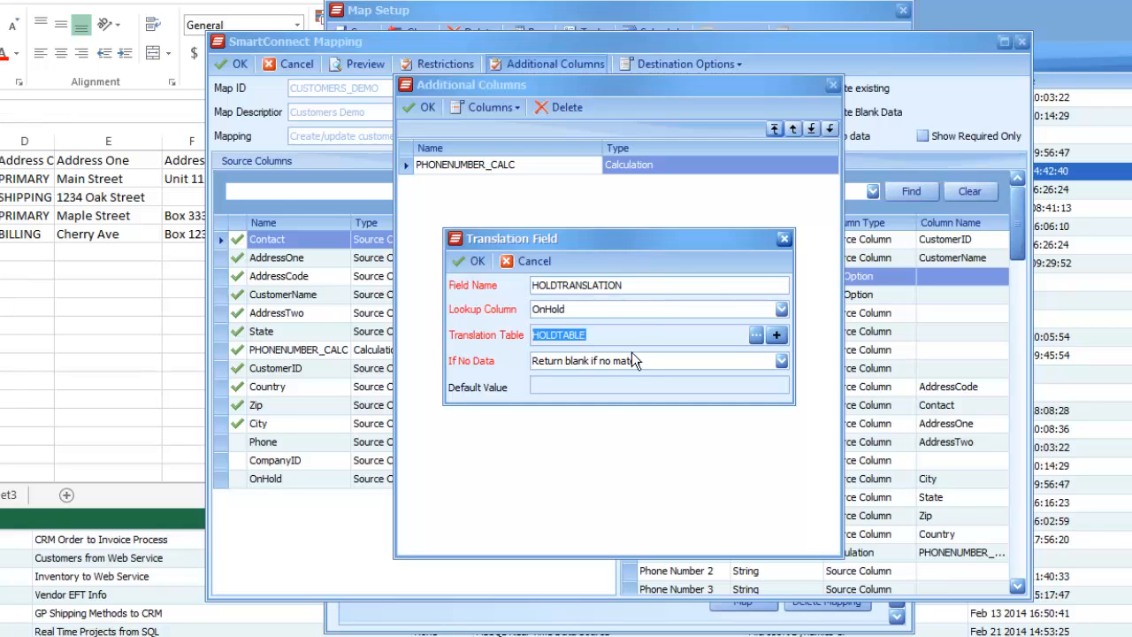
{"action": "mouse_move", "coordinate": [749, 378]}
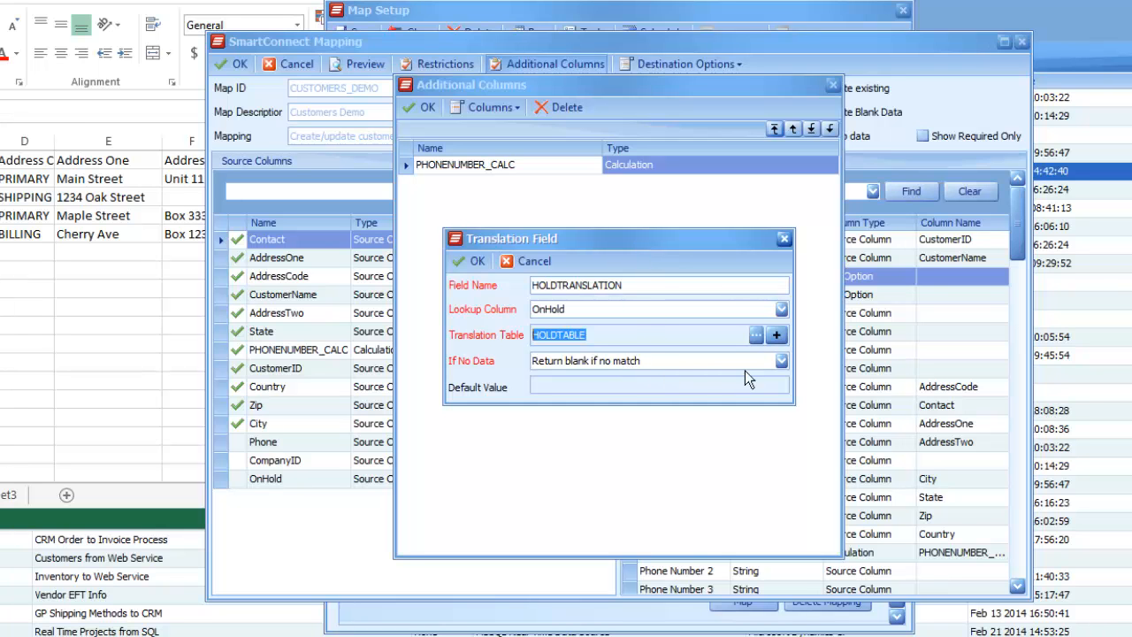
Step: Keep 'Return blank if no match' and confirm HOLDTRANSLATION in Additional Columns
{"action": "left_click", "coordinate": [780, 360]}
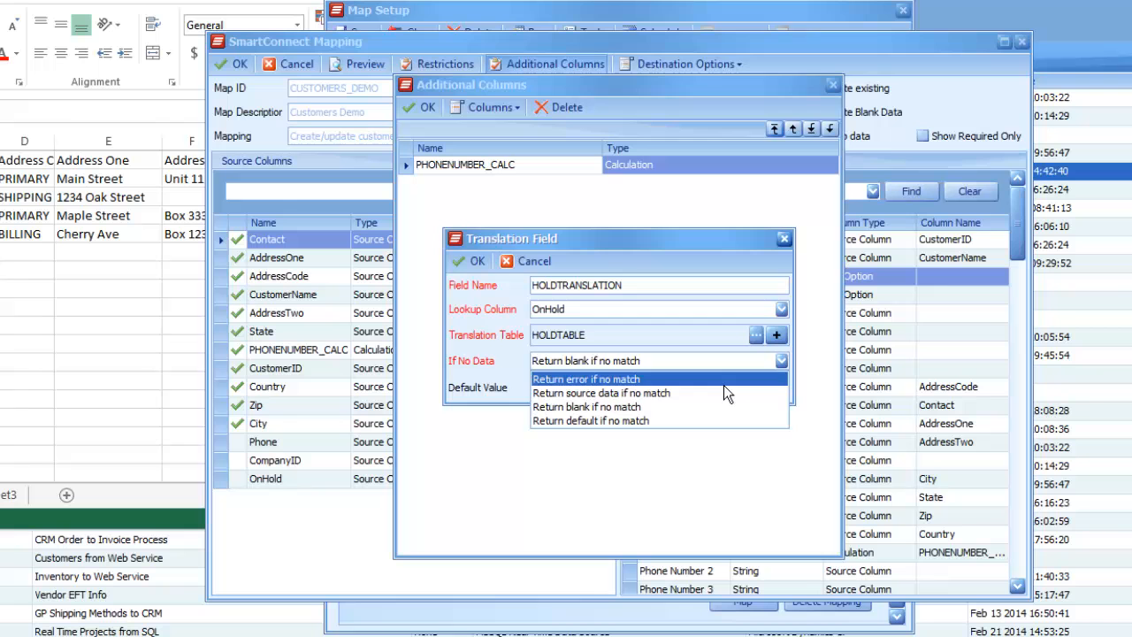
{"action": "mouse_move", "coordinate": [715, 393]}
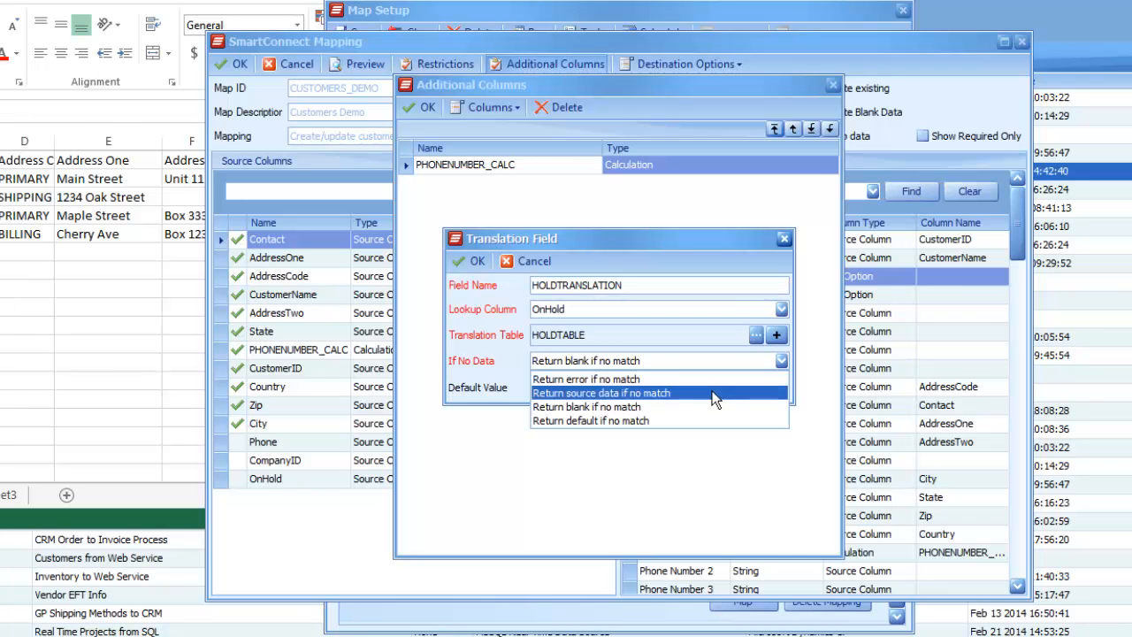
{"action": "mouse_move", "coordinate": [654, 420]}
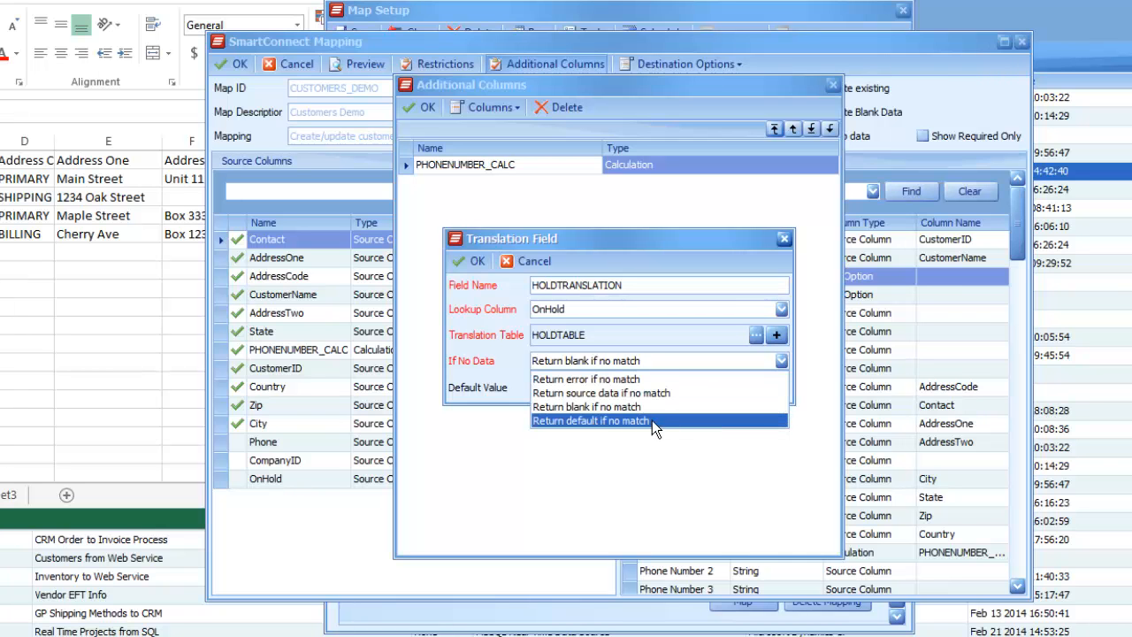
{"action": "mouse_move", "coordinate": [646, 406]}
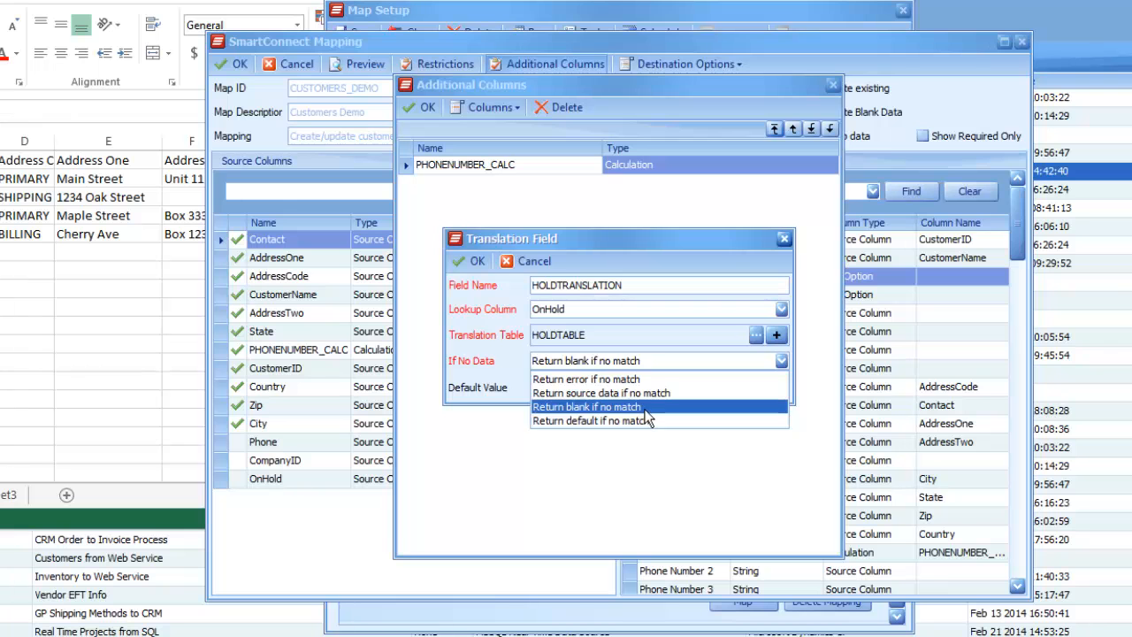
{"action": "left_click", "coordinate": [586, 407]}
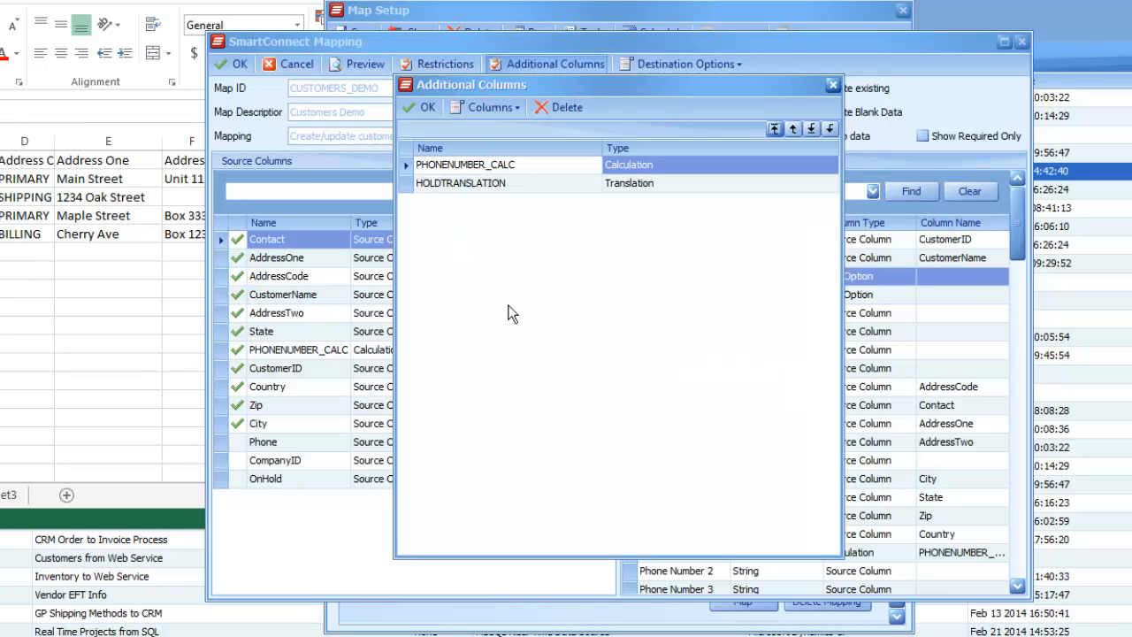
{"action": "mouse_move", "coordinate": [515, 216]}
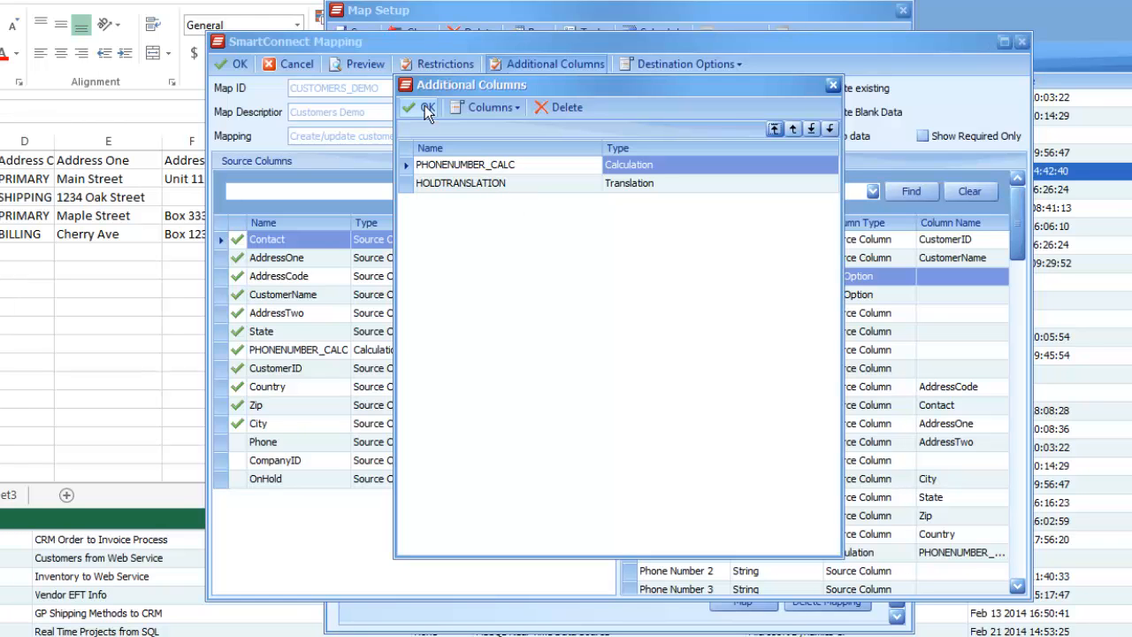
{"action": "left_click", "coordinate": [412, 107]}
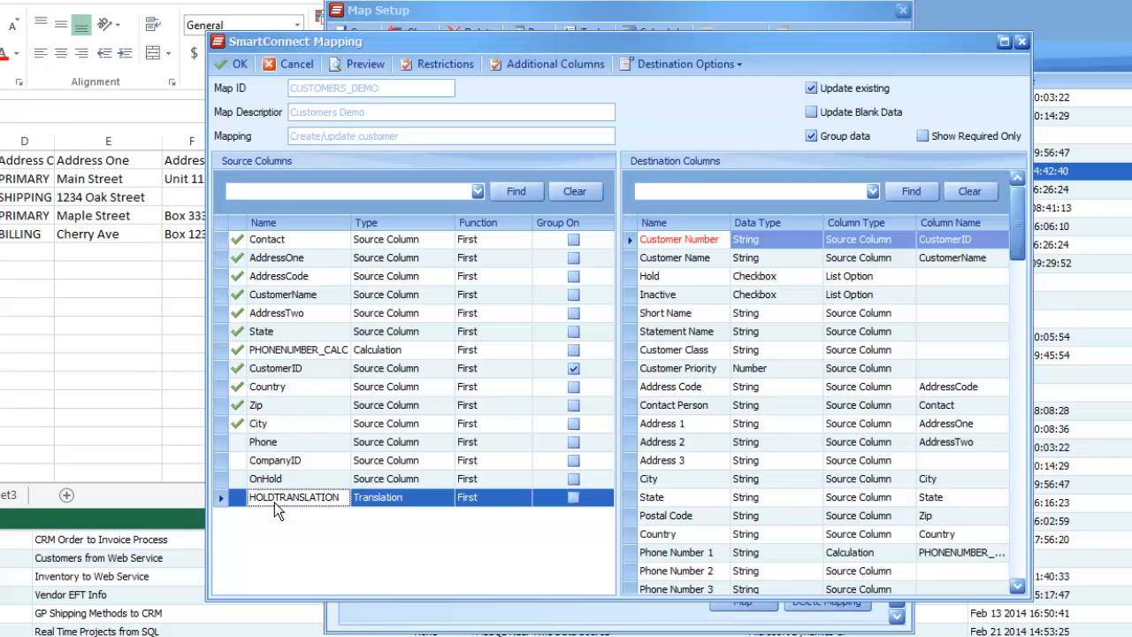